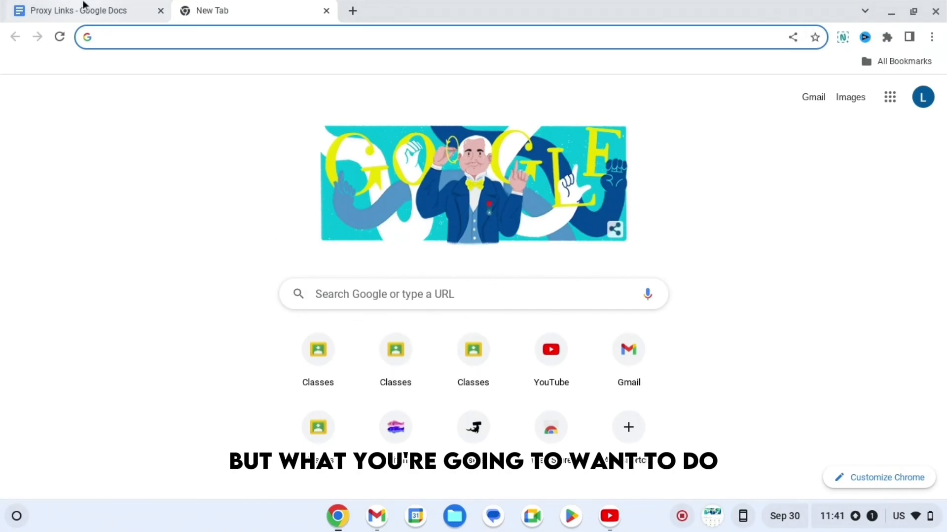
Load the Interstellar proxy site from the Proxy Links doc, confirming the popup warning.
click(79, 10)
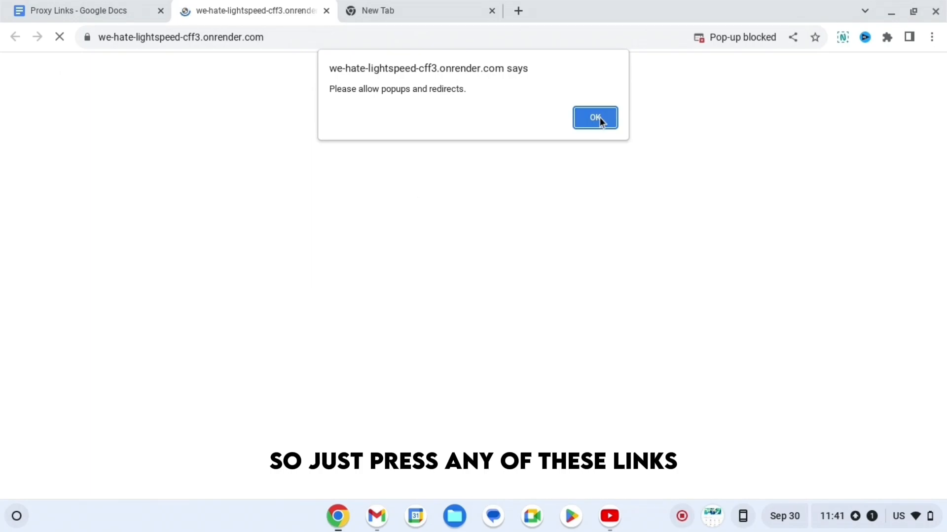
click(595, 117)
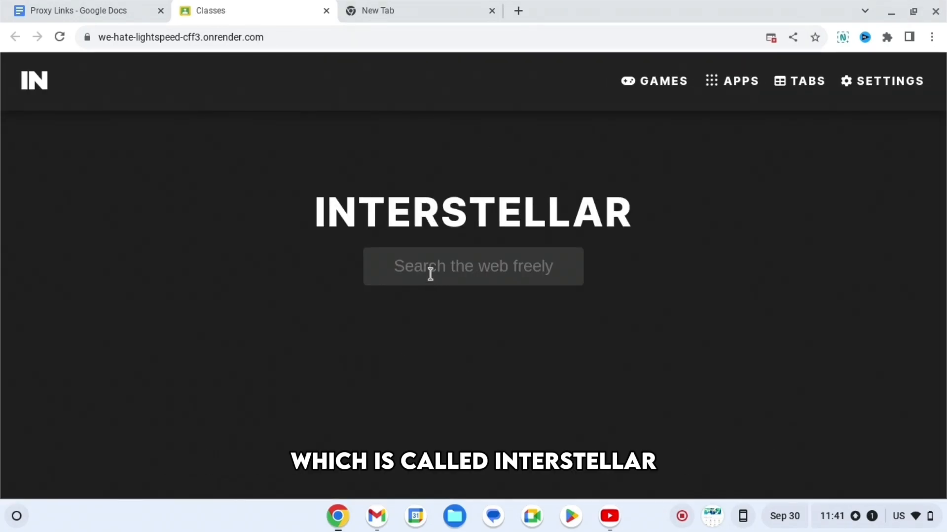
Search the Phantom Games address in Interstellar to load the games site through the proxy.
text(h)
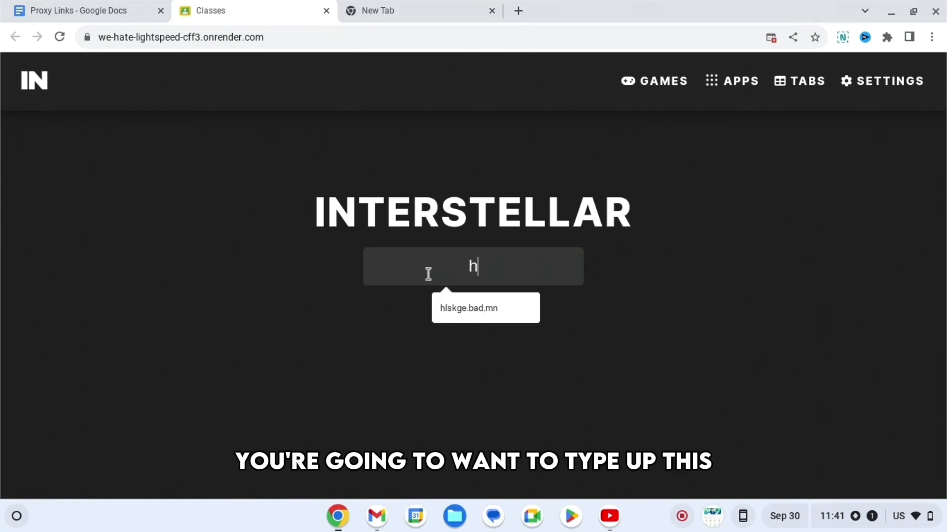
text(ls)
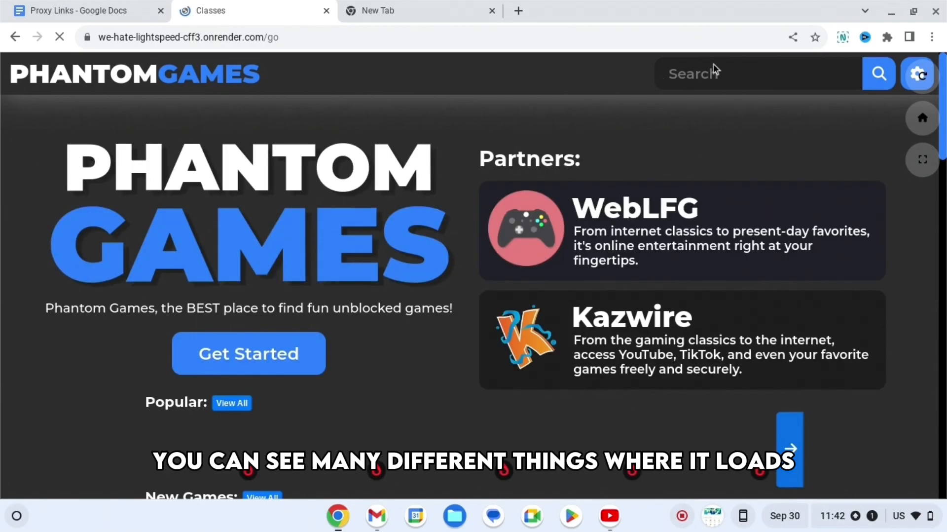
Search 'ins', 'di', then 'you' in Phantom Games to get Instagram, Discord and YouTube suggestions.
text(ins)
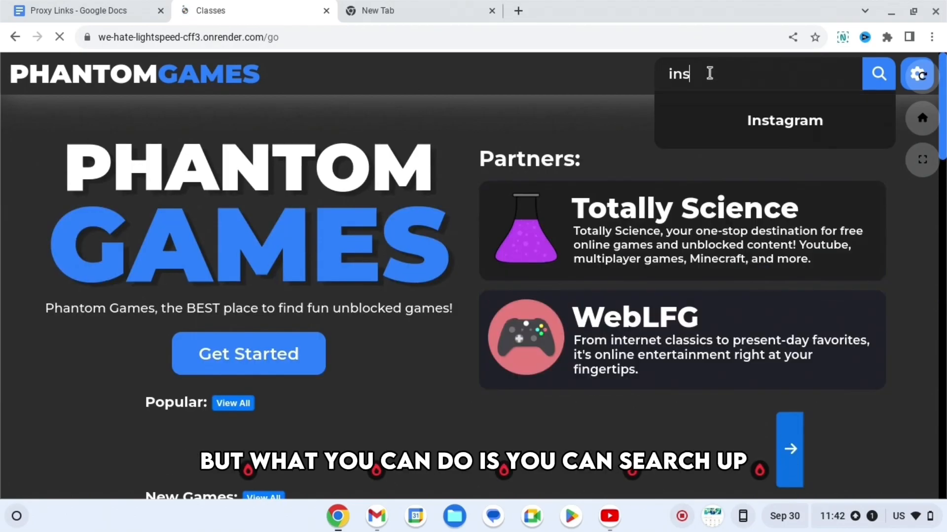
text(di)
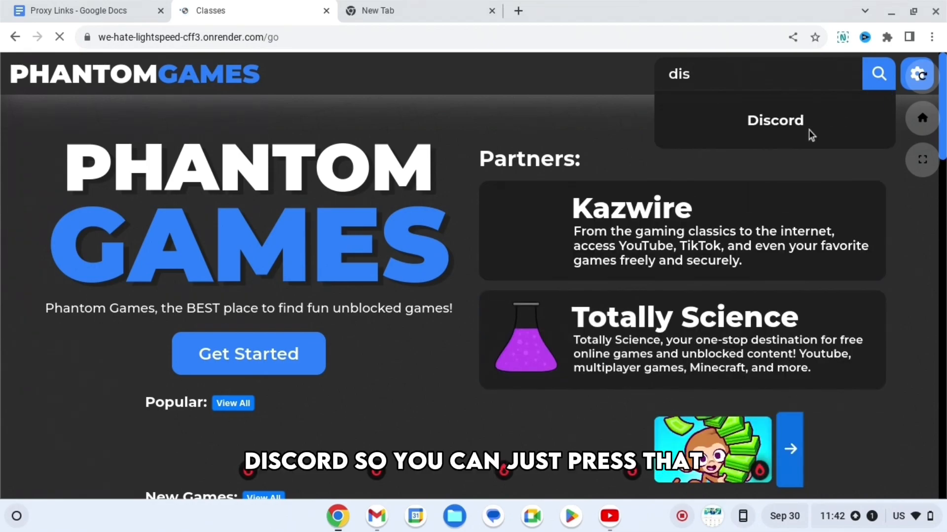
text(y)
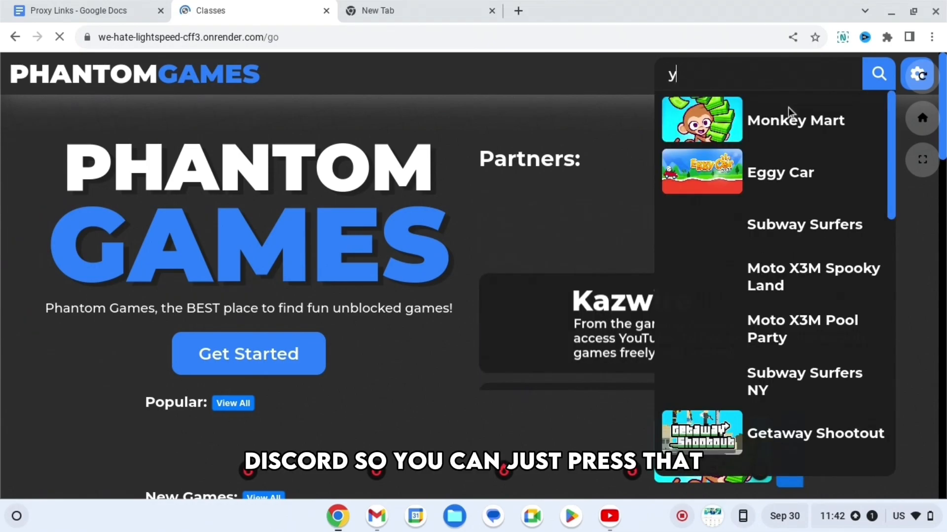
text(ou)
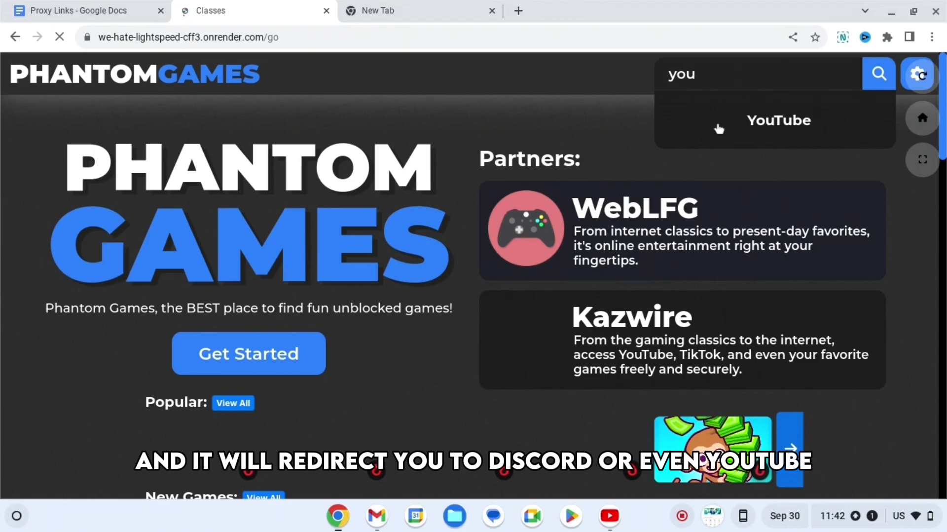